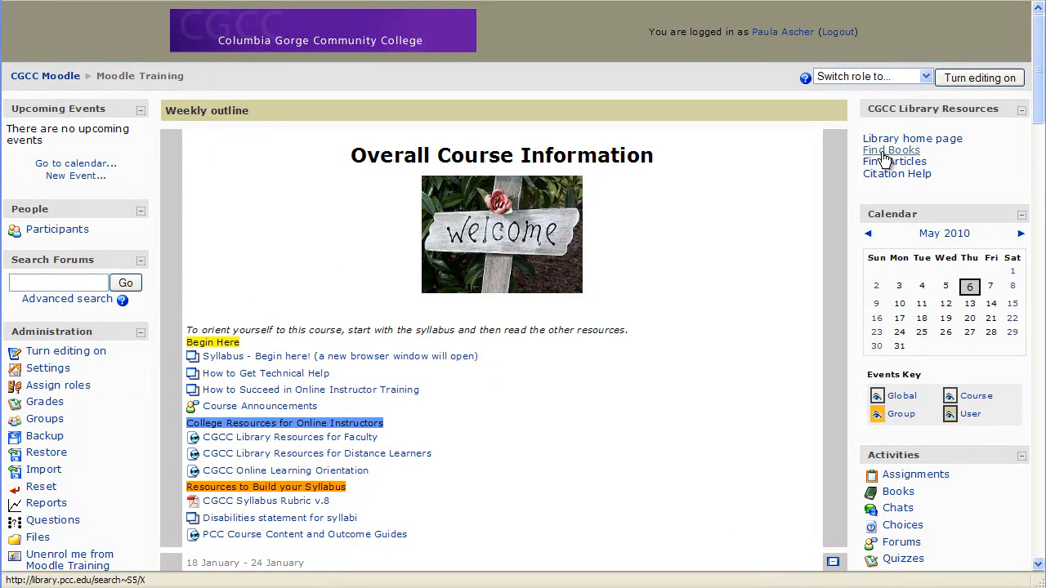
# - Go to Assign roles from the Administration block of the Moodle Training course
pyautogui.scroll(-3)
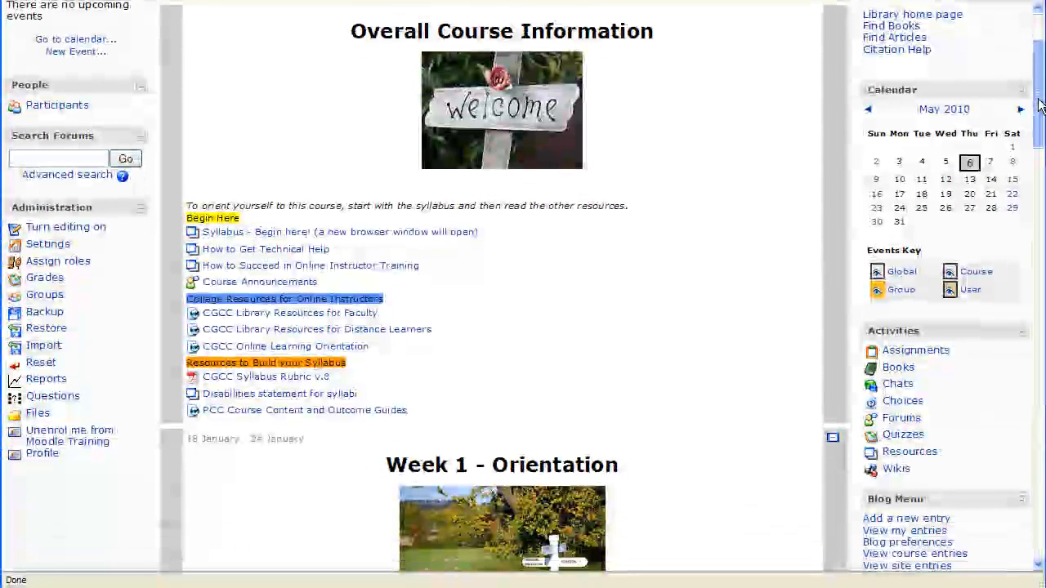
pyautogui.scroll(-3)
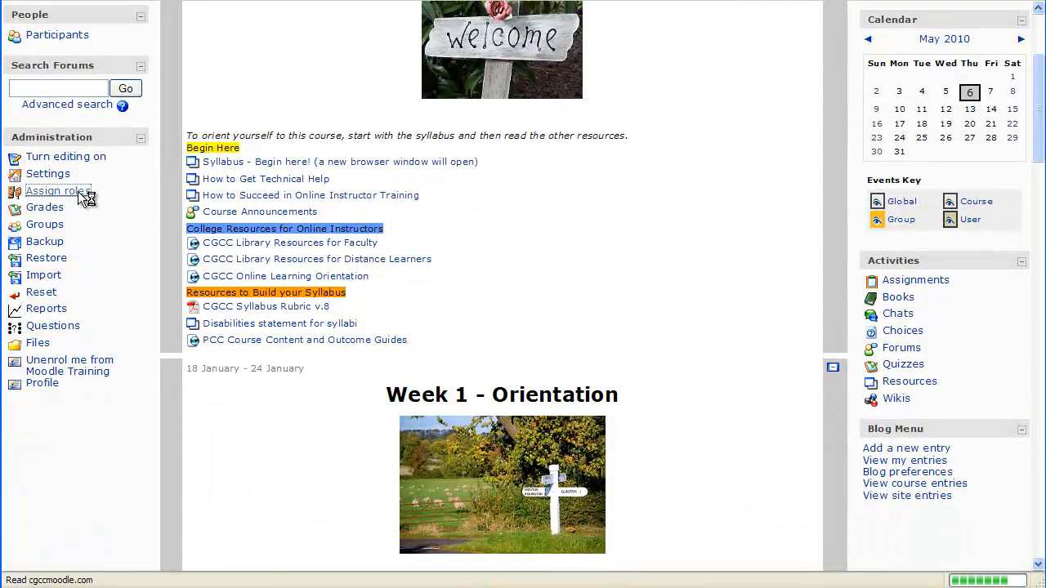
pyautogui.click(52, 190)
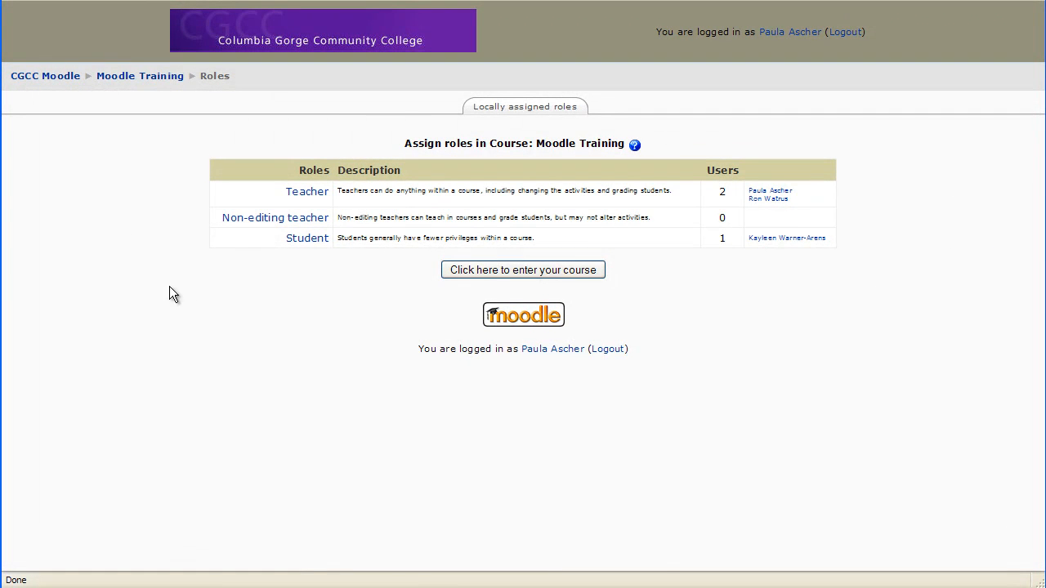
pyautogui.moveTo(288, 298)
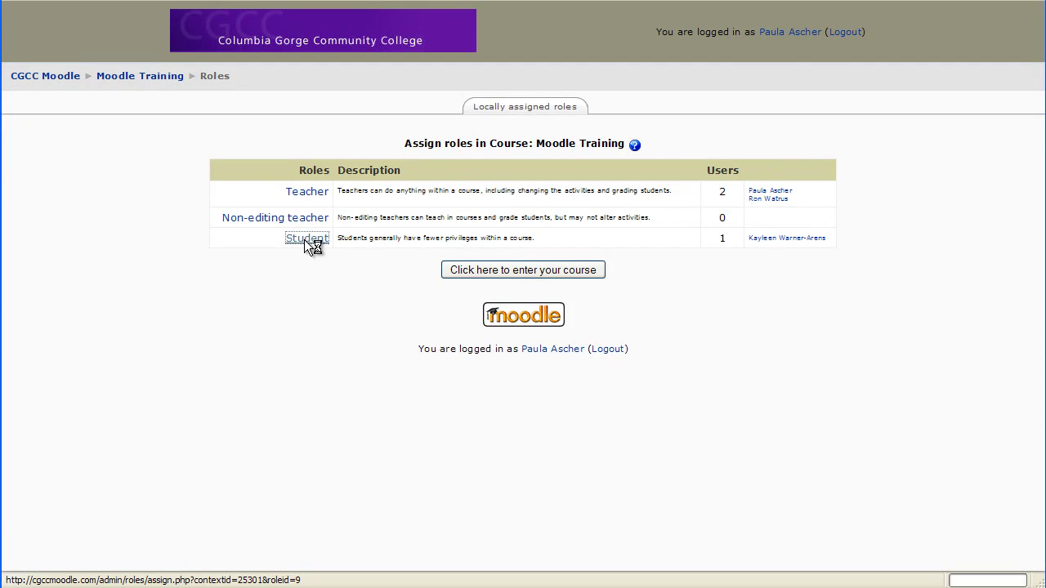
# - Choose the Student role to see existing and potential users for Moodle Training
pyautogui.click(307, 238)
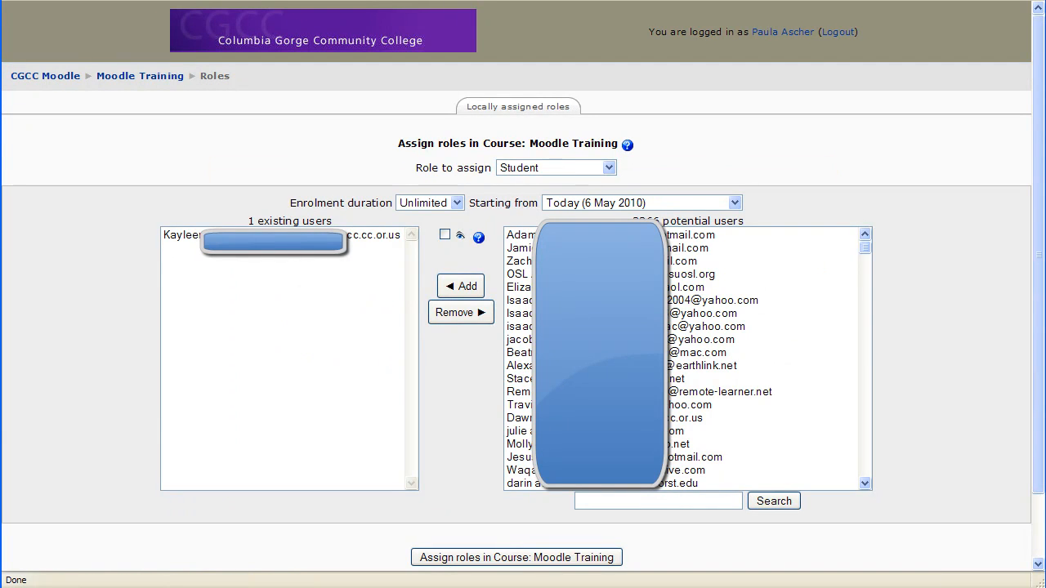
pyautogui.moveTo(356, 307)
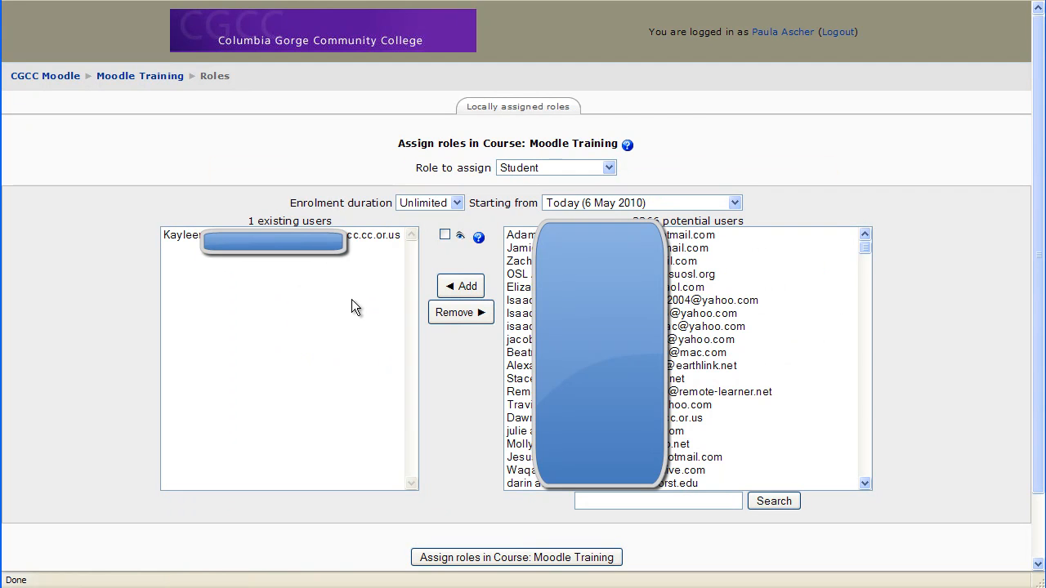
pyautogui.moveTo(365, 245)
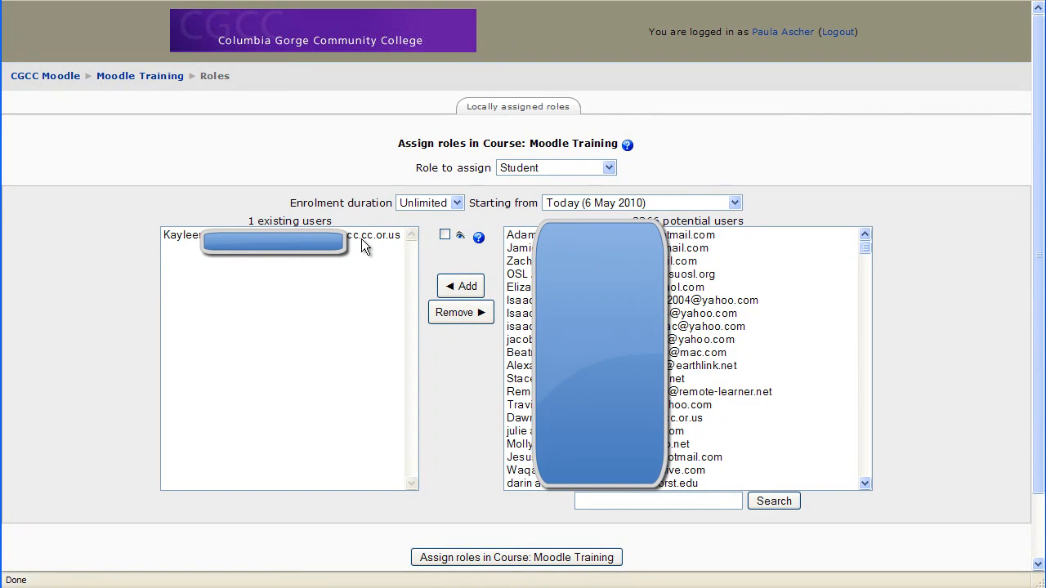
pyautogui.moveTo(840, 253)
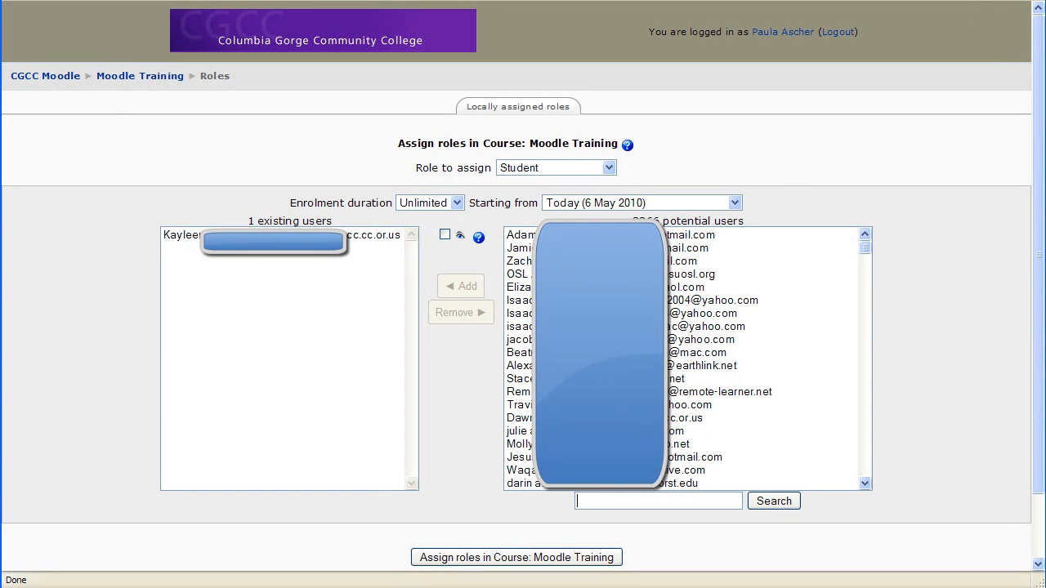
# - Search potential users for 'wa', select the single match and add them as a student
pyautogui.write('watrus')
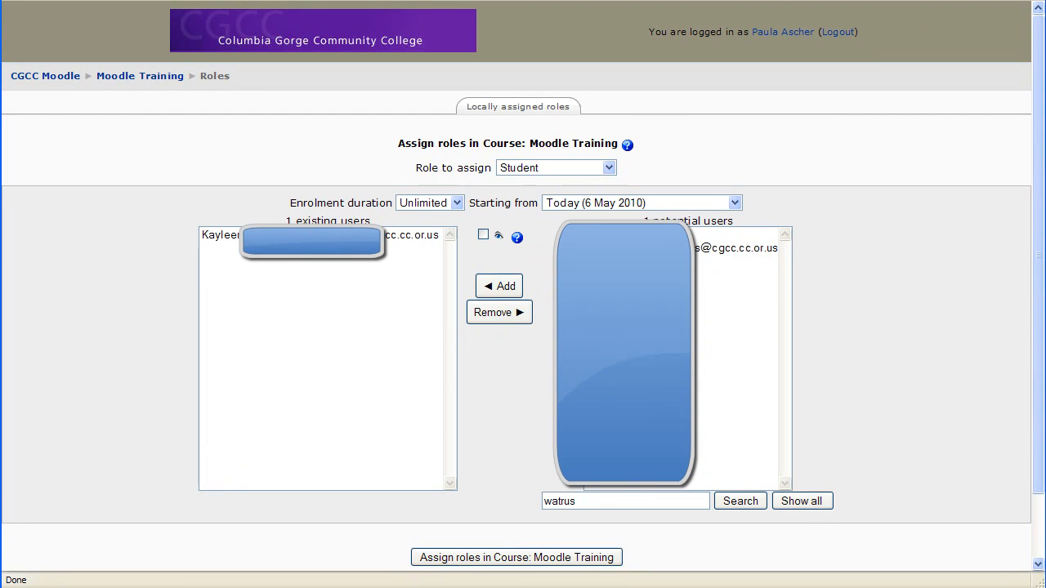
pyautogui.click(732, 249)
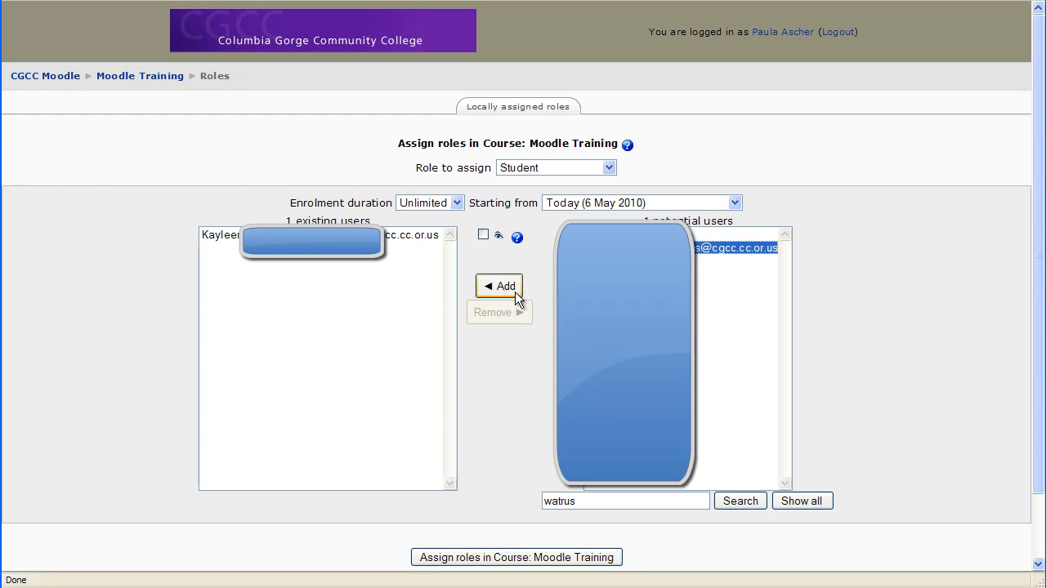
pyautogui.click(498, 286)
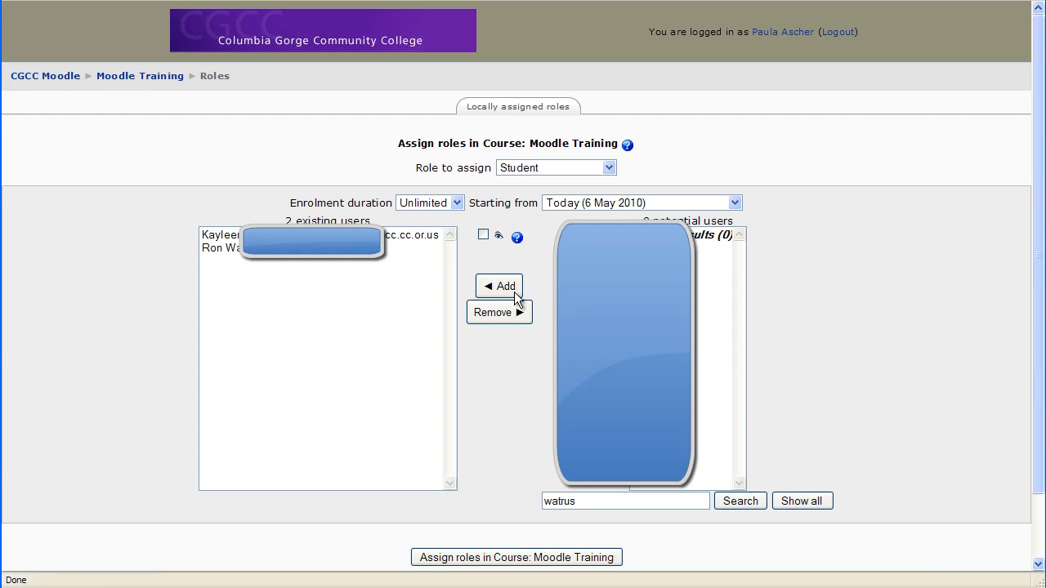
pyautogui.moveTo(317, 258)
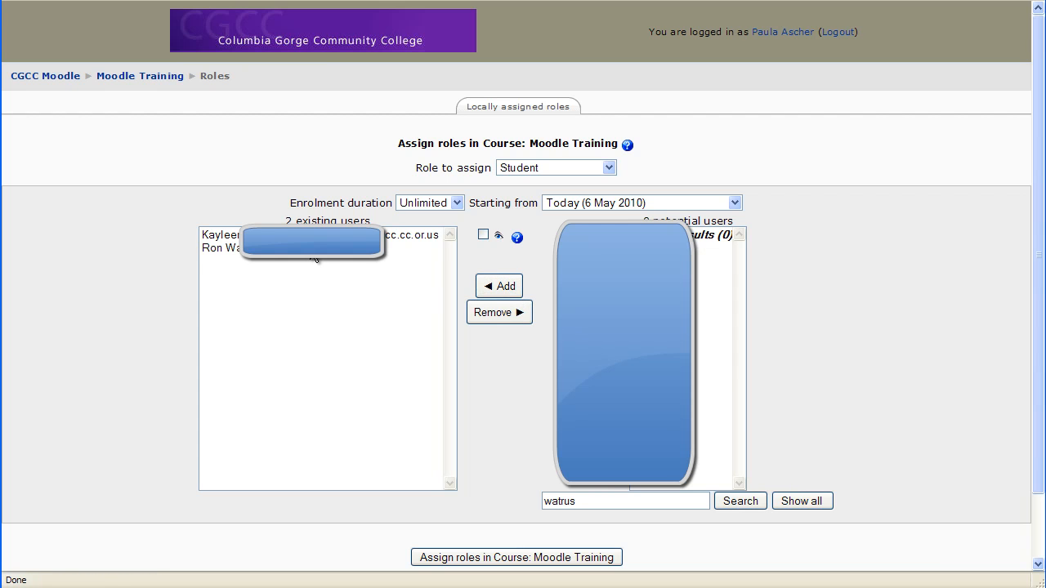
# - Select the newly added student and remove them from the Student role again
pyautogui.click(500, 312)
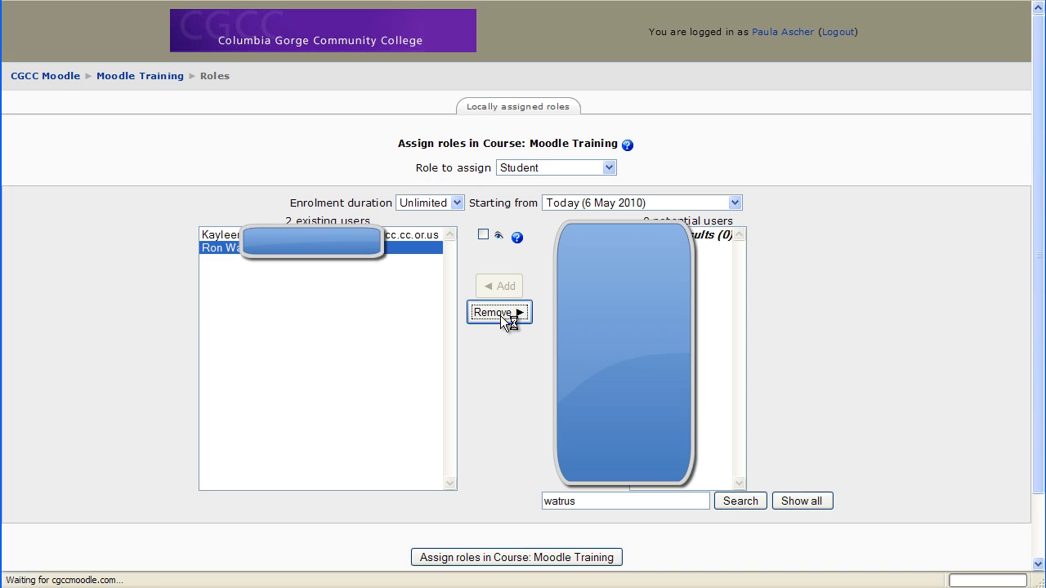
pyautogui.click(498, 313)
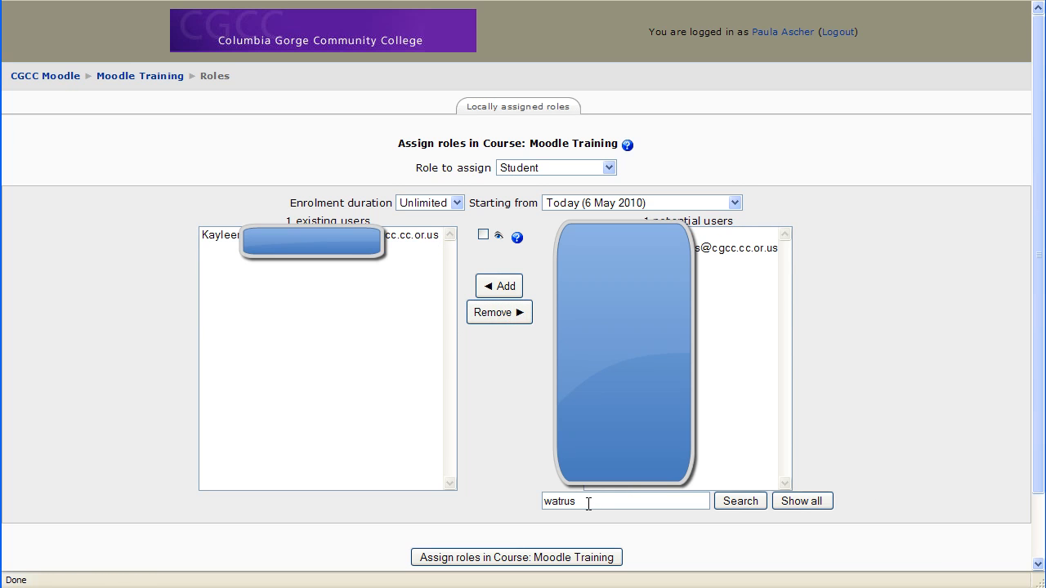
# - Show all 2266 potential users again and start a new search entry 'rw'
pyautogui.click(801, 500)
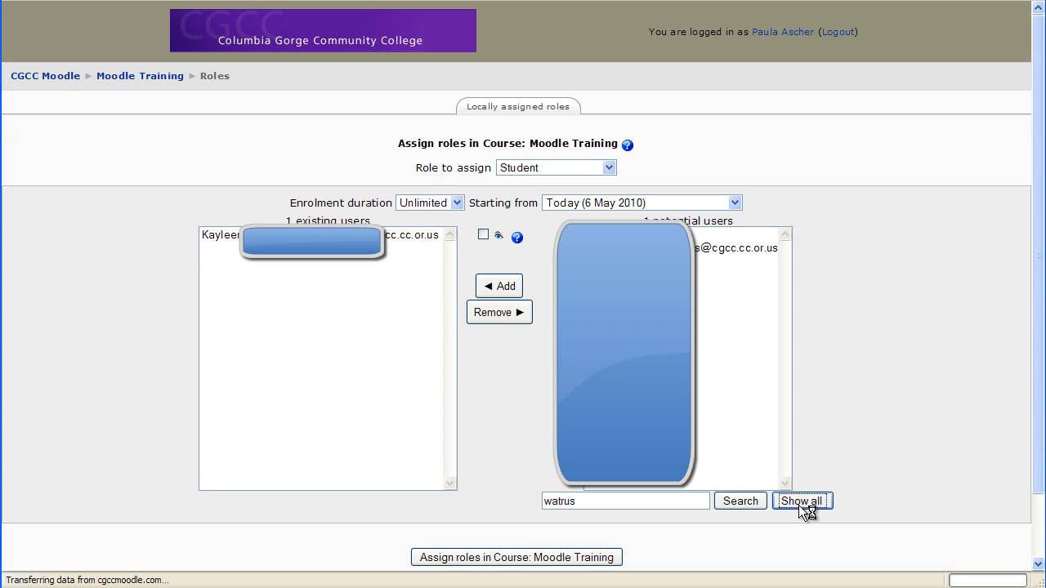
pyautogui.click(804, 500)
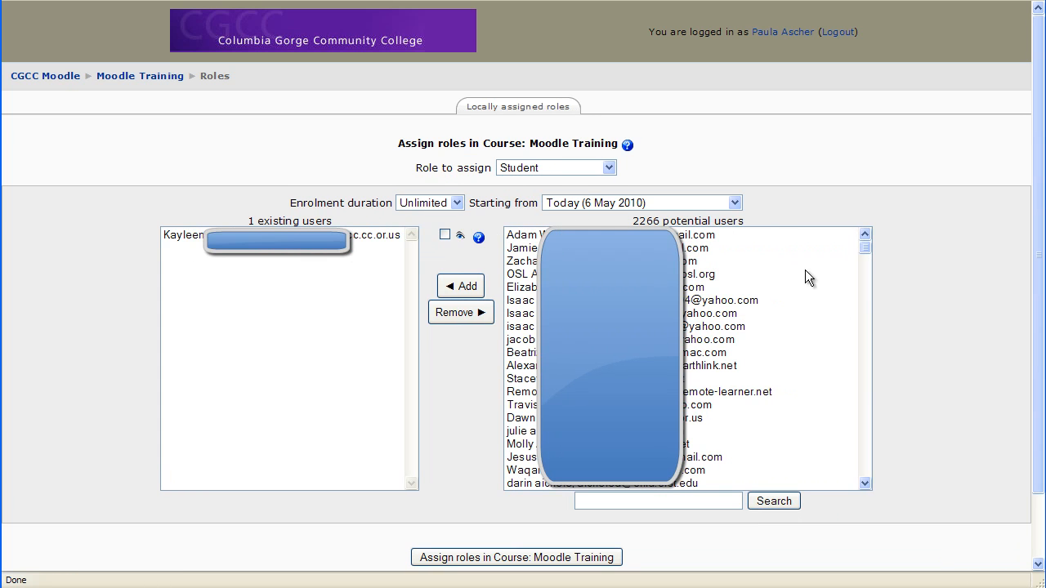
pyautogui.click(657, 500)
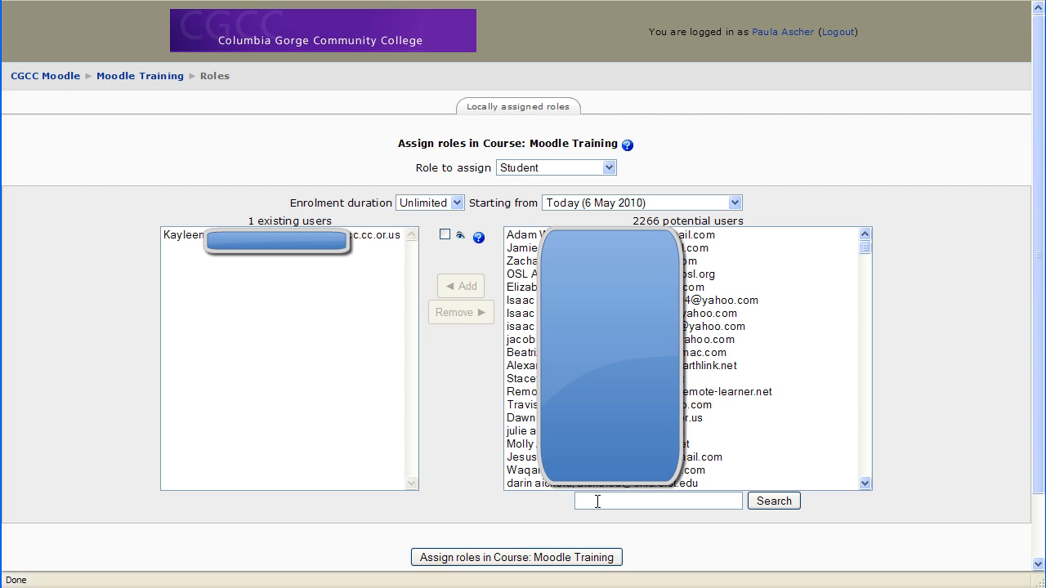
pyautogui.write('rw')
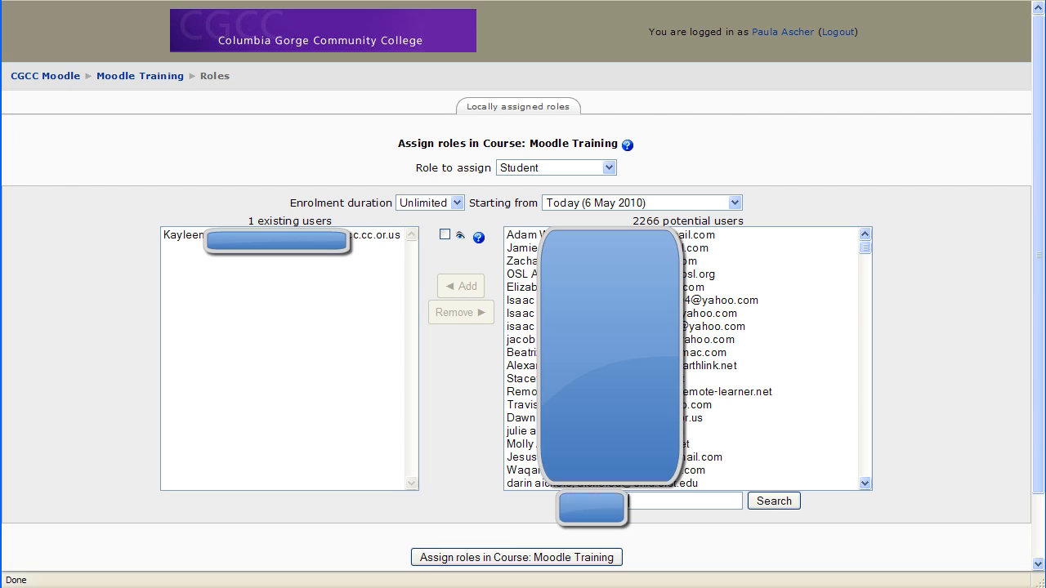
# - Search potential users by the email fragment 'gcc.c', narrowing to a single match
pyautogui.write('gcc.cc.or.us')
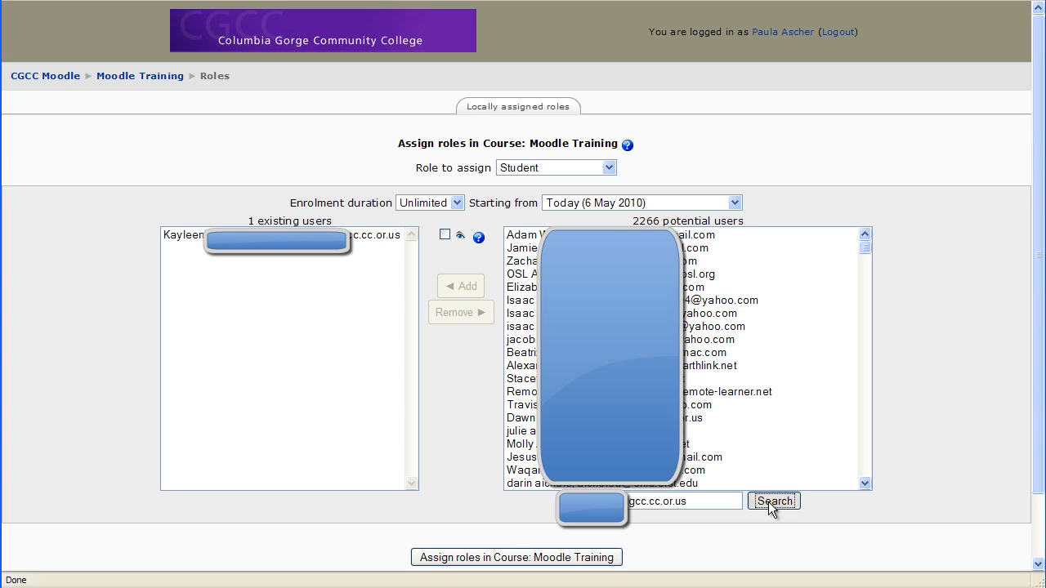
pyautogui.click(774, 500)
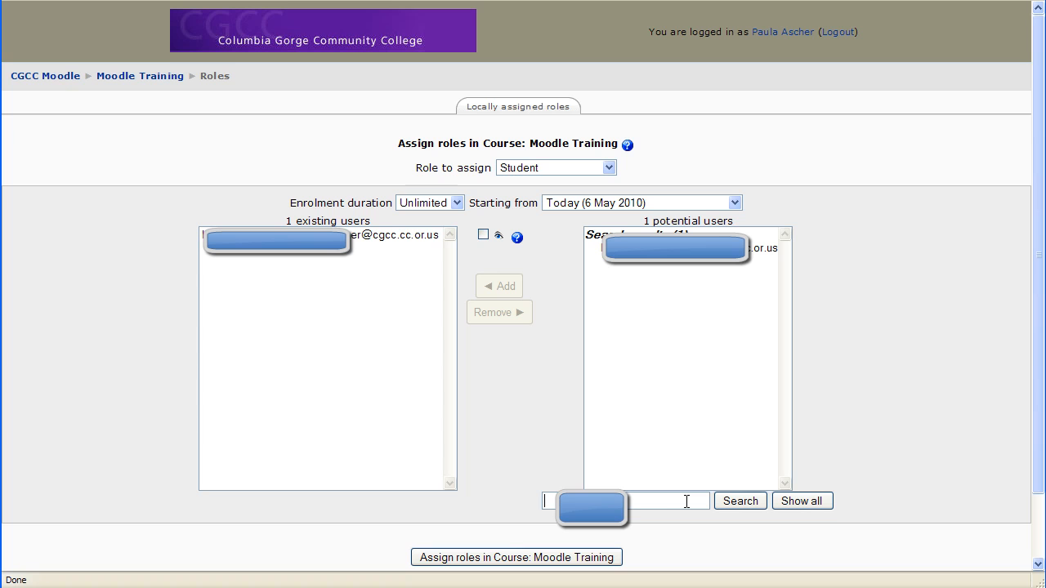
pyautogui.moveTo(933, 178)
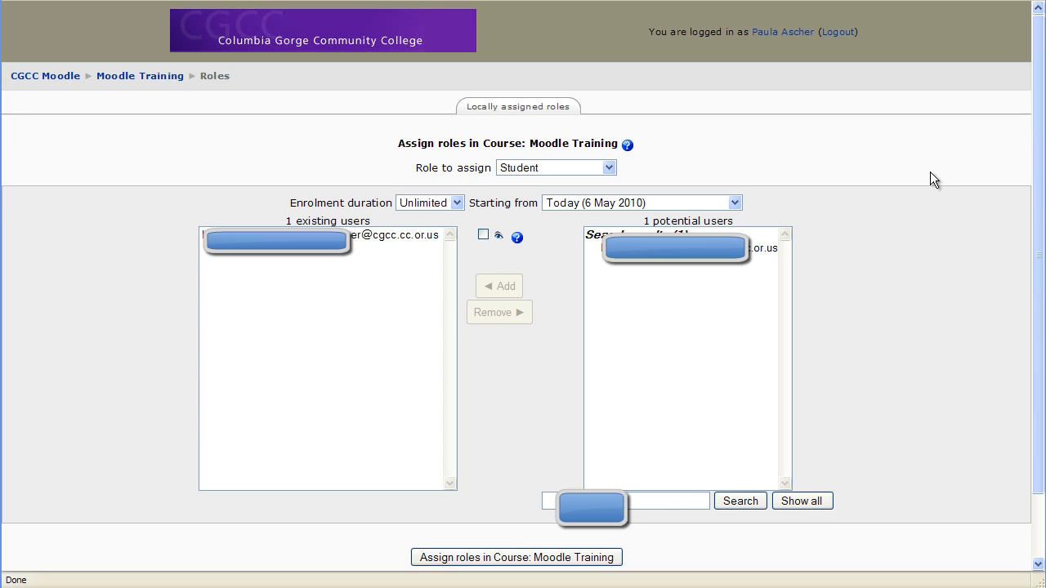
pyautogui.moveTo(693, 388)
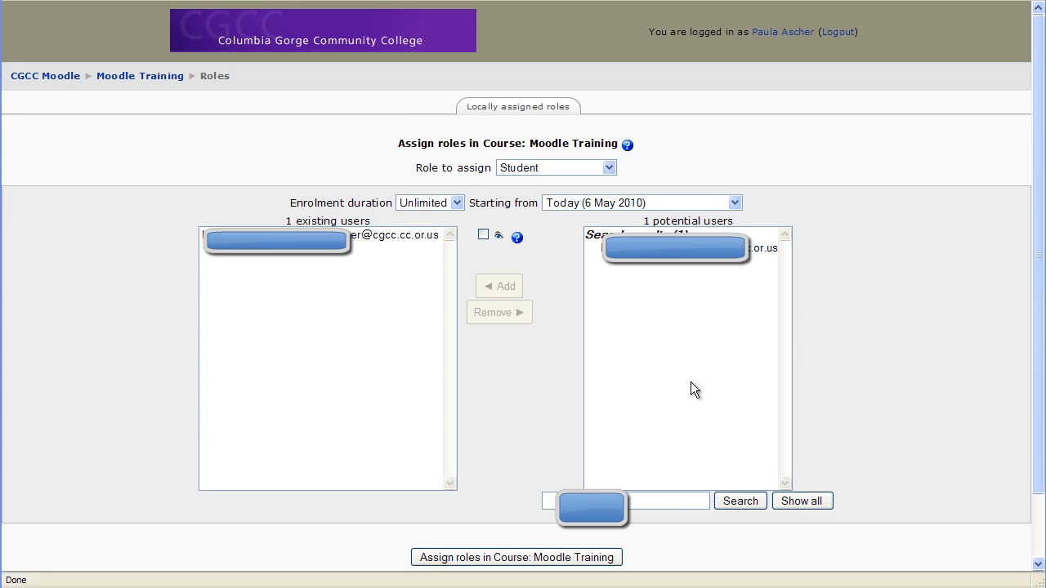
# - Show all users, search by first name and scroll through the 32 matches
pyautogui.click(801, 500)
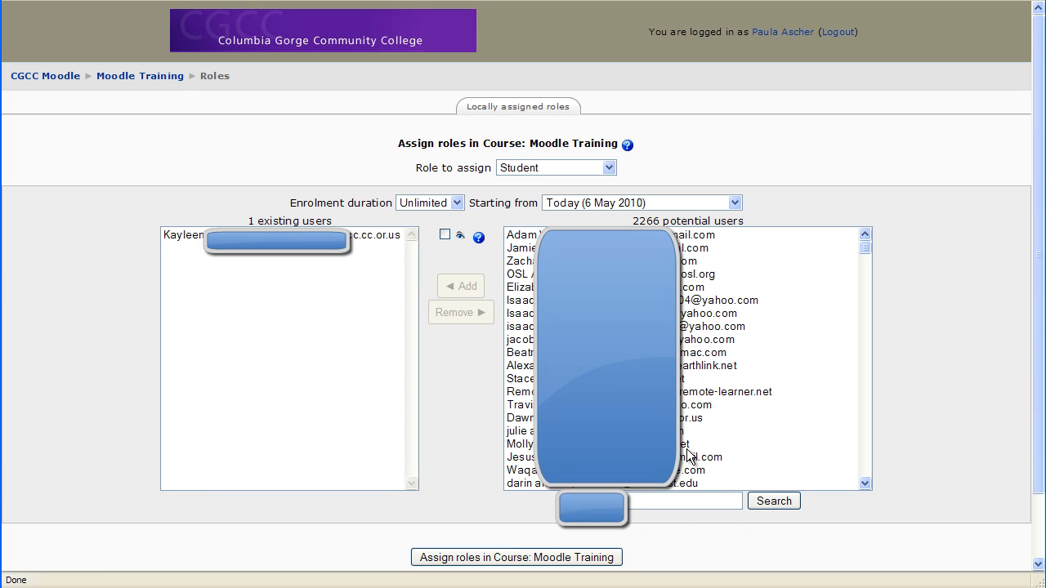
pyautogui.click(775, 501)
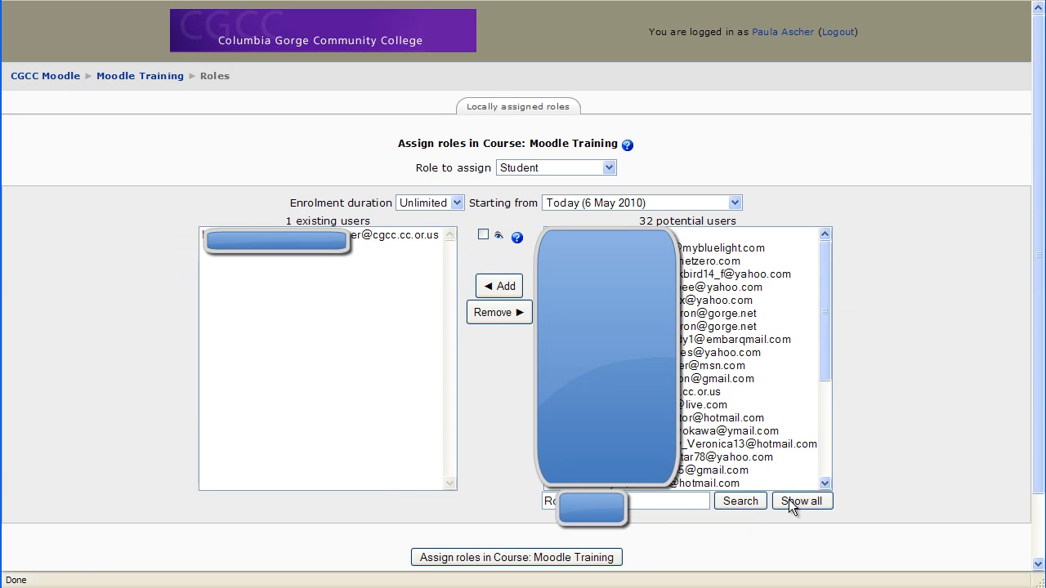
pyautogui.moveTo(785, 369)
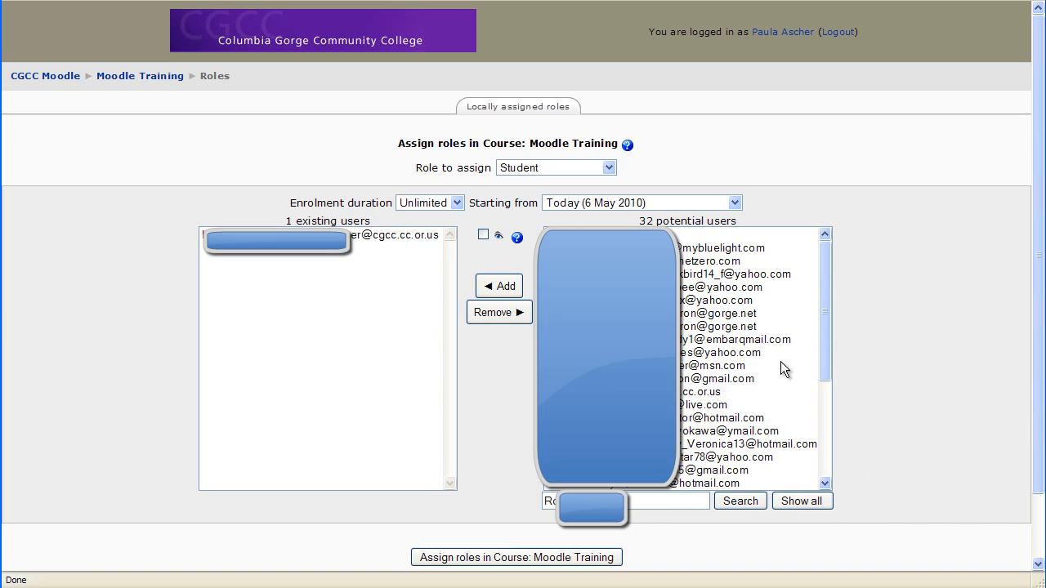
pyautogui.scroll(-3)
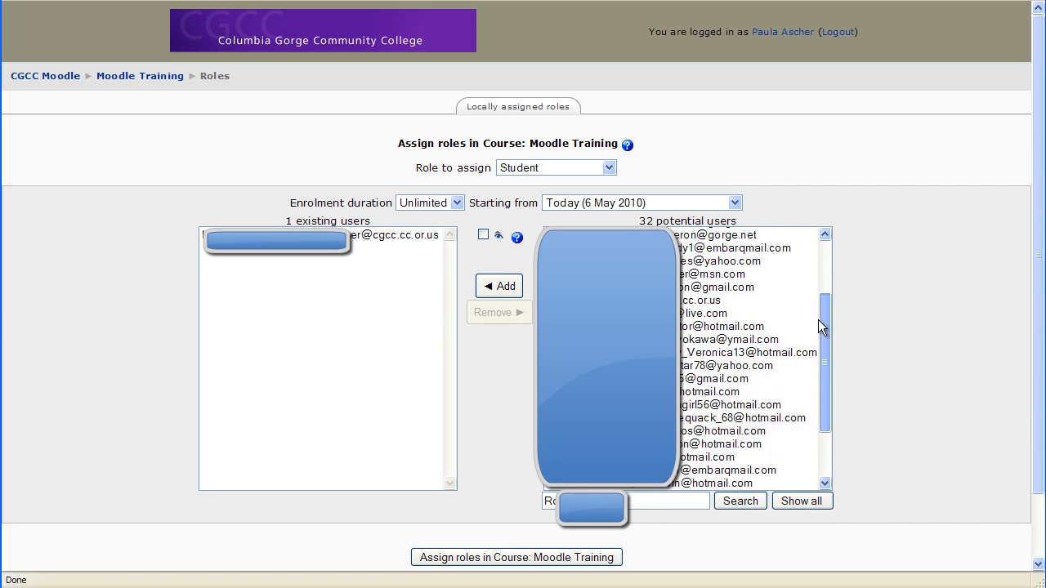
pyautogui.scroll(-3)
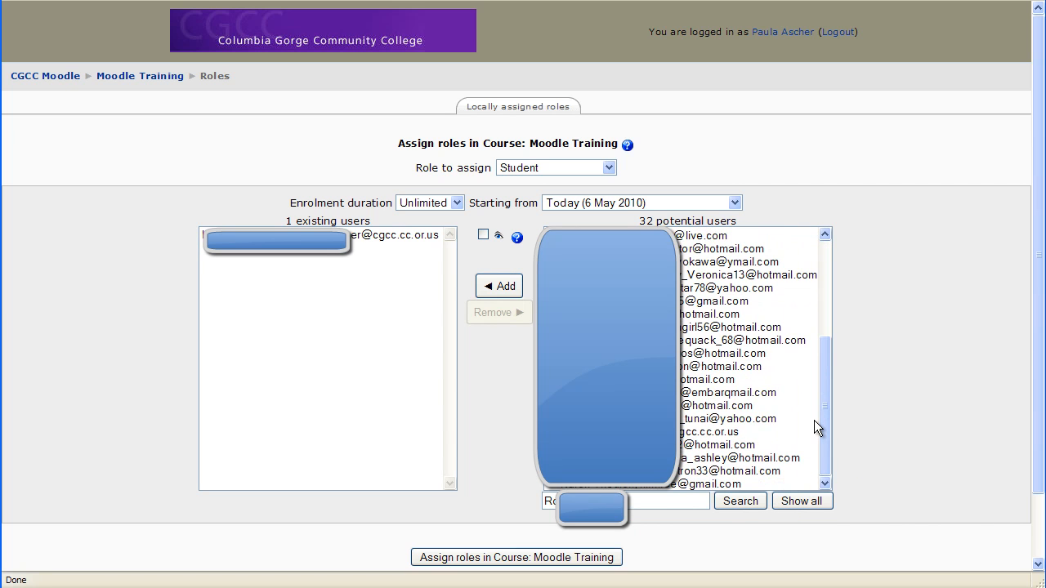